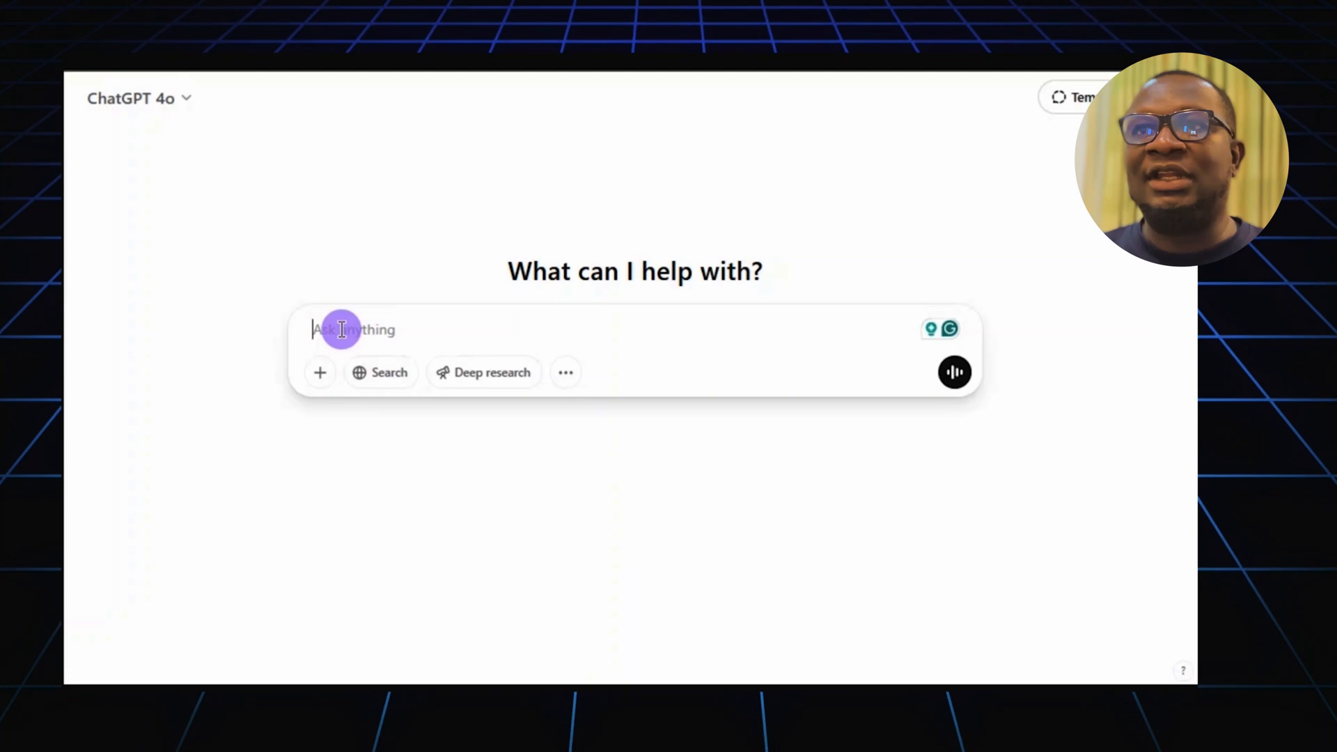
Draft a prompt asking for five original whimsical, Ghibli-style illustrated children's storybook ideas.
type("I want to create an illustrated children's storybook. The style will be whimsical stories with magical realism, emotional depth, and fantasy elements, paired with dreamy Ghibli-style illustrations. Generate 5 original story ideas")
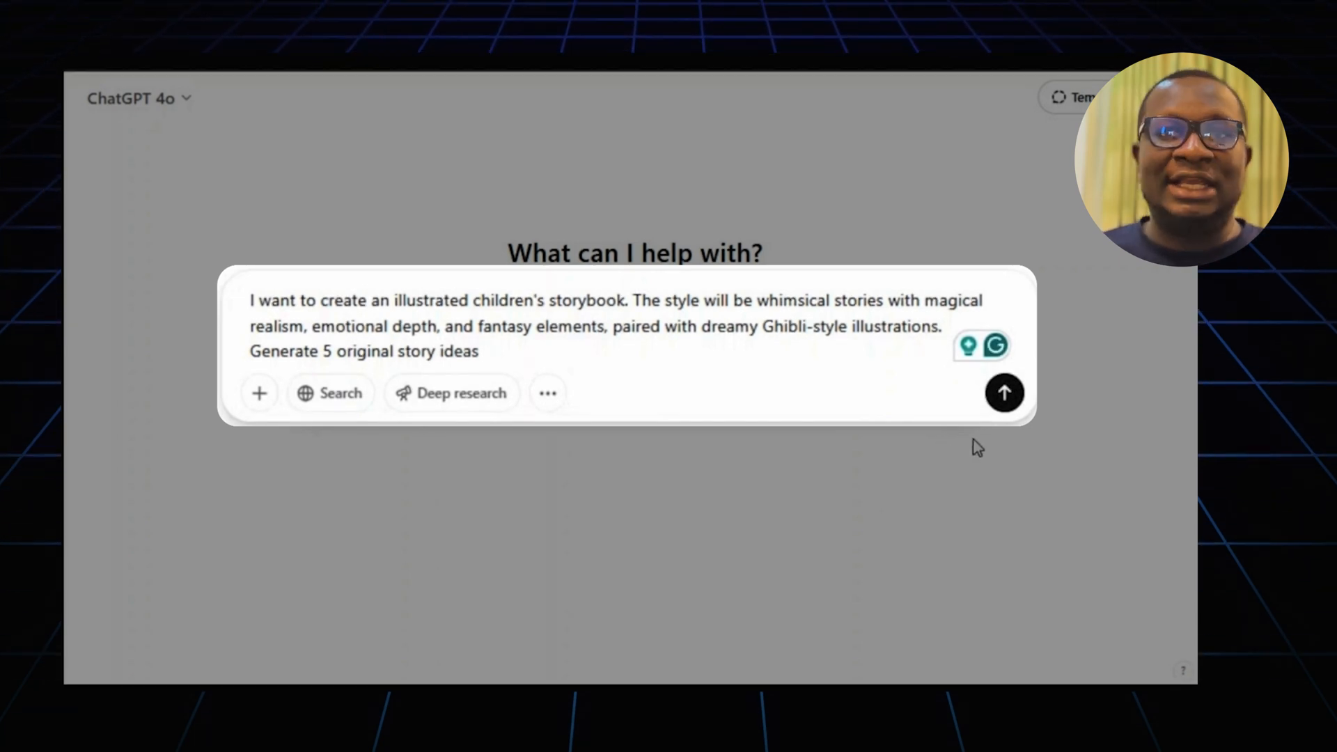
Submit the request and review the five returned ideas led by The Moonkeeper's Granddaughter.
left_click(1004, 392)
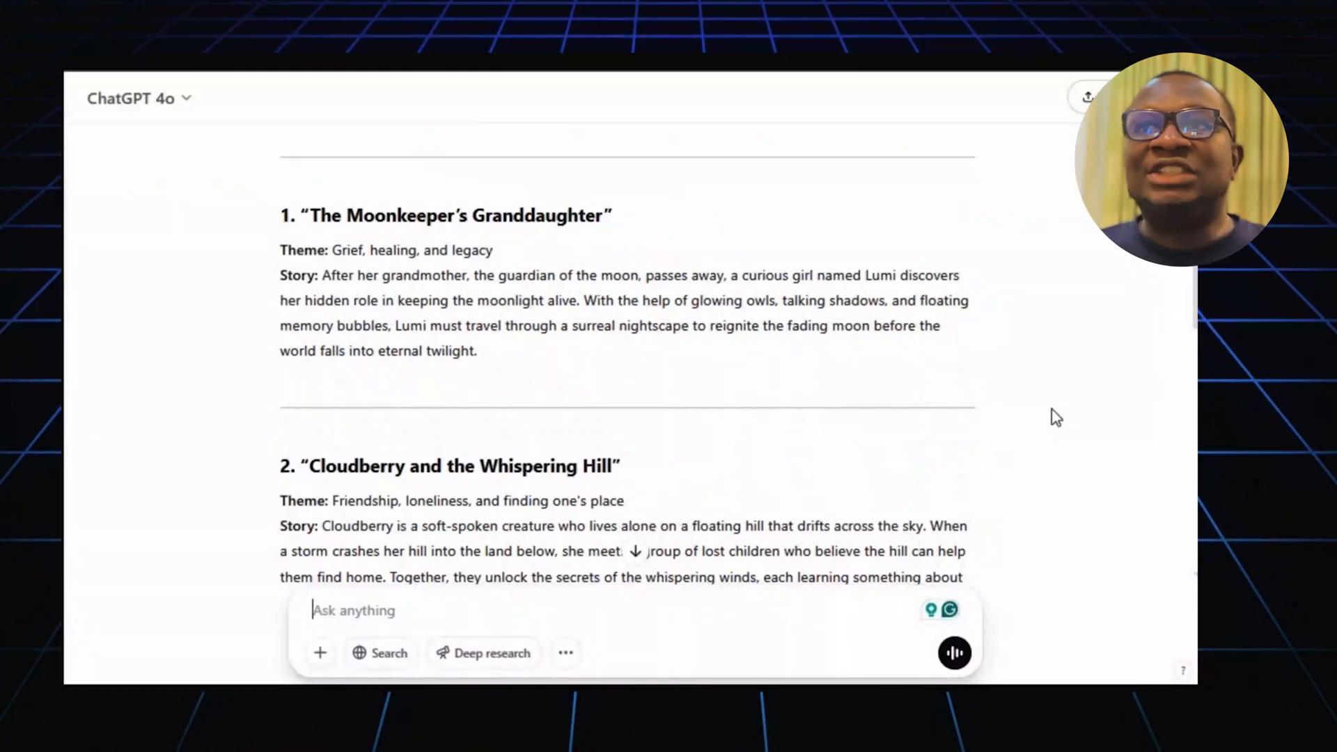
scroll("down", 3)
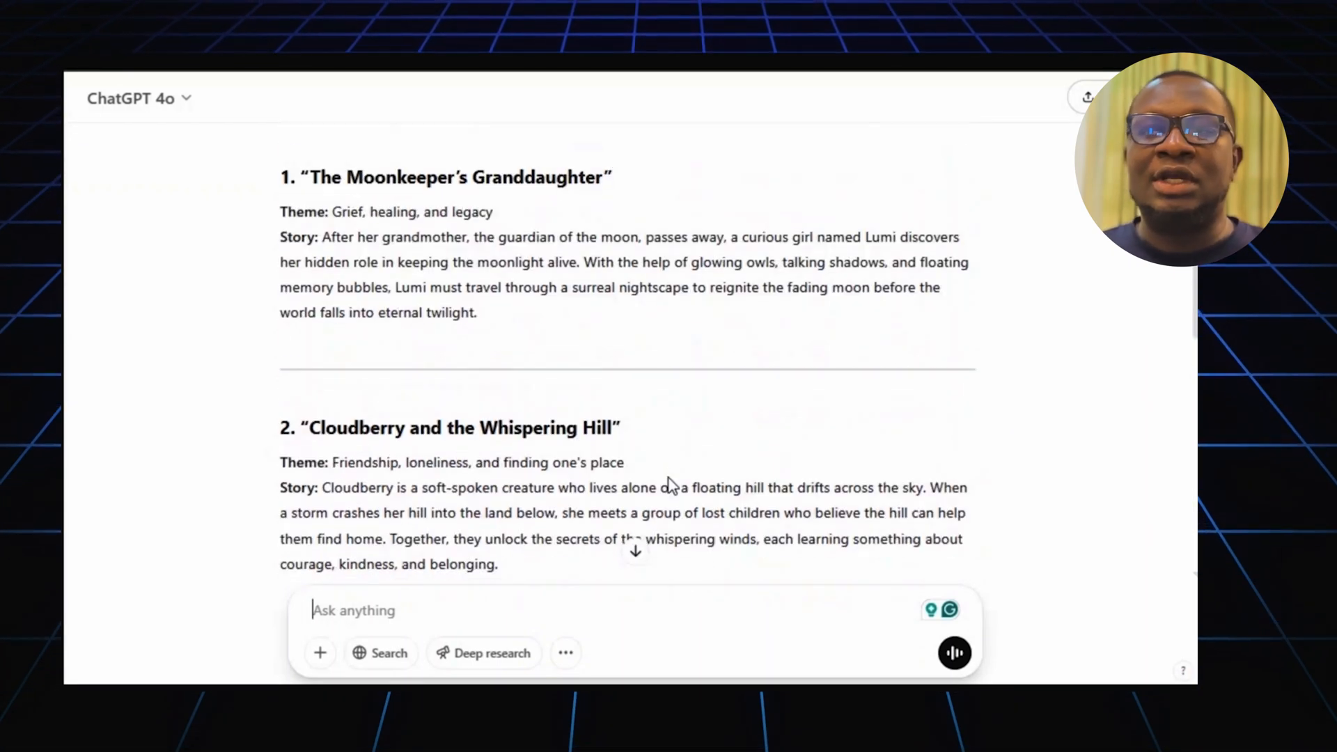
scroll("down", 3)
type("Write the story for number 1. Generate the story structure (page breakdown) and generate AI art prompts based on the story for each page.")
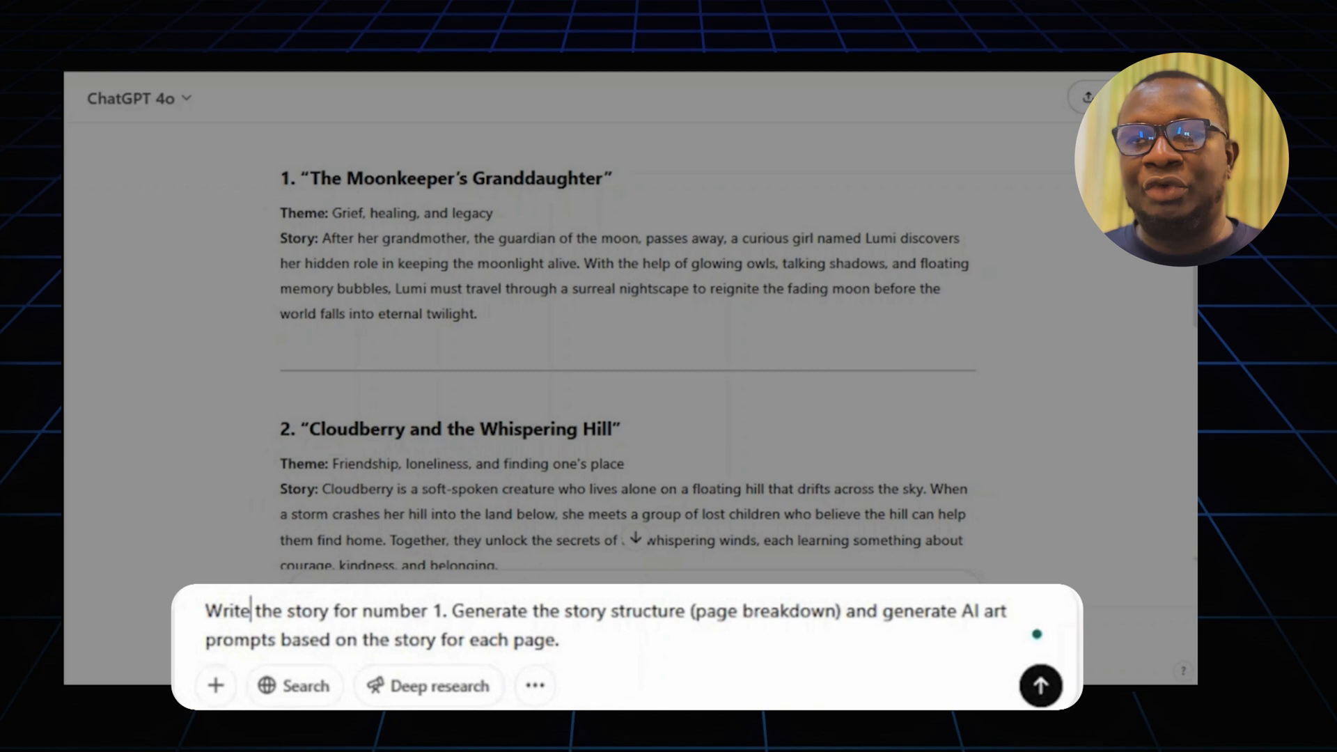
Submit the follow-up and review the Moonkeeper page-by-page breakdown with art prompts.
left_click(1039, 685)
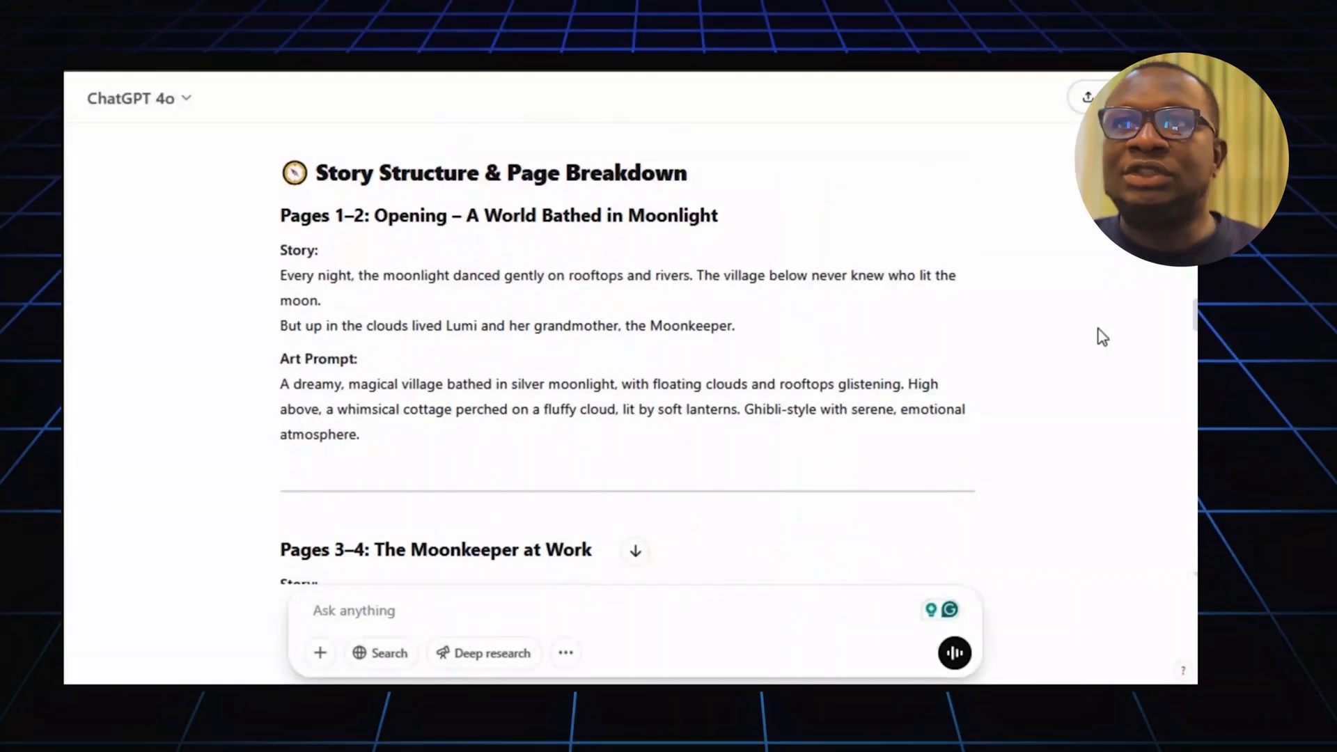
scroll("down", 3)
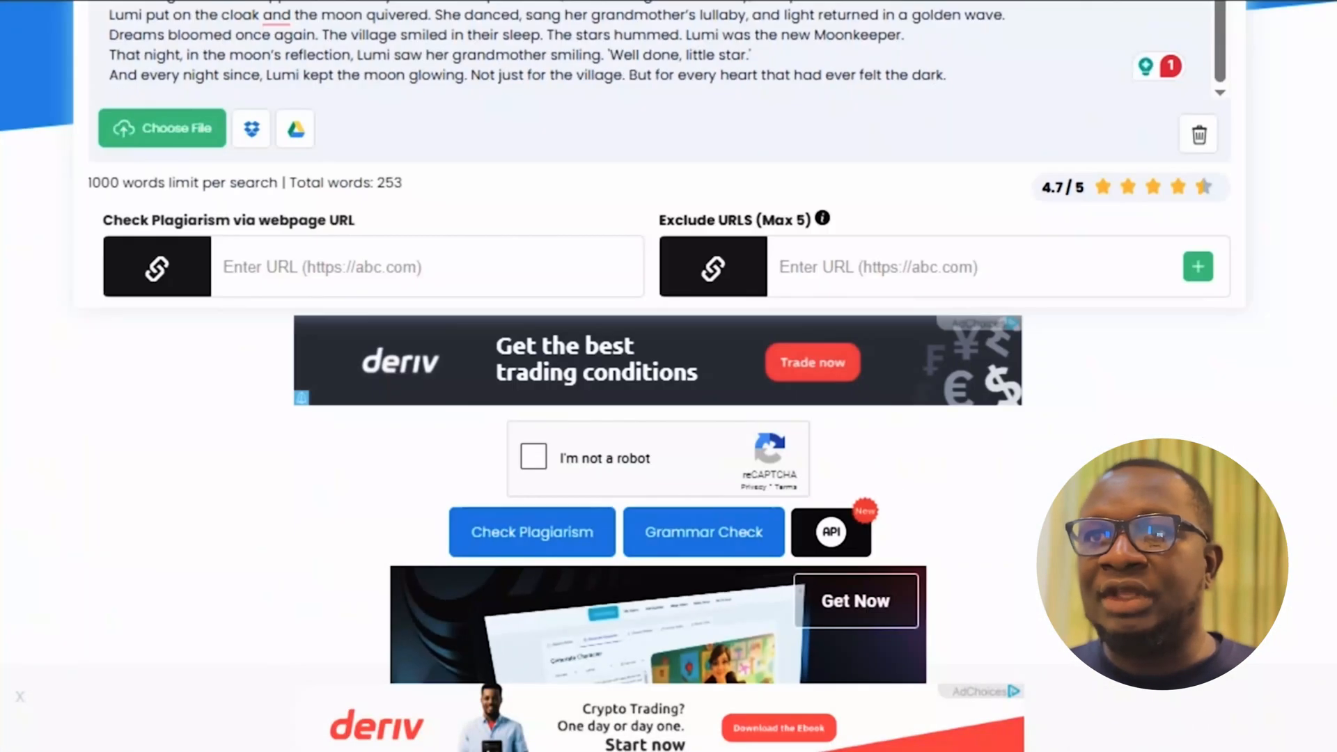
Pass the I'm not a robot check and run Duplichecker on the 253-word story.
left_click(533, 458)
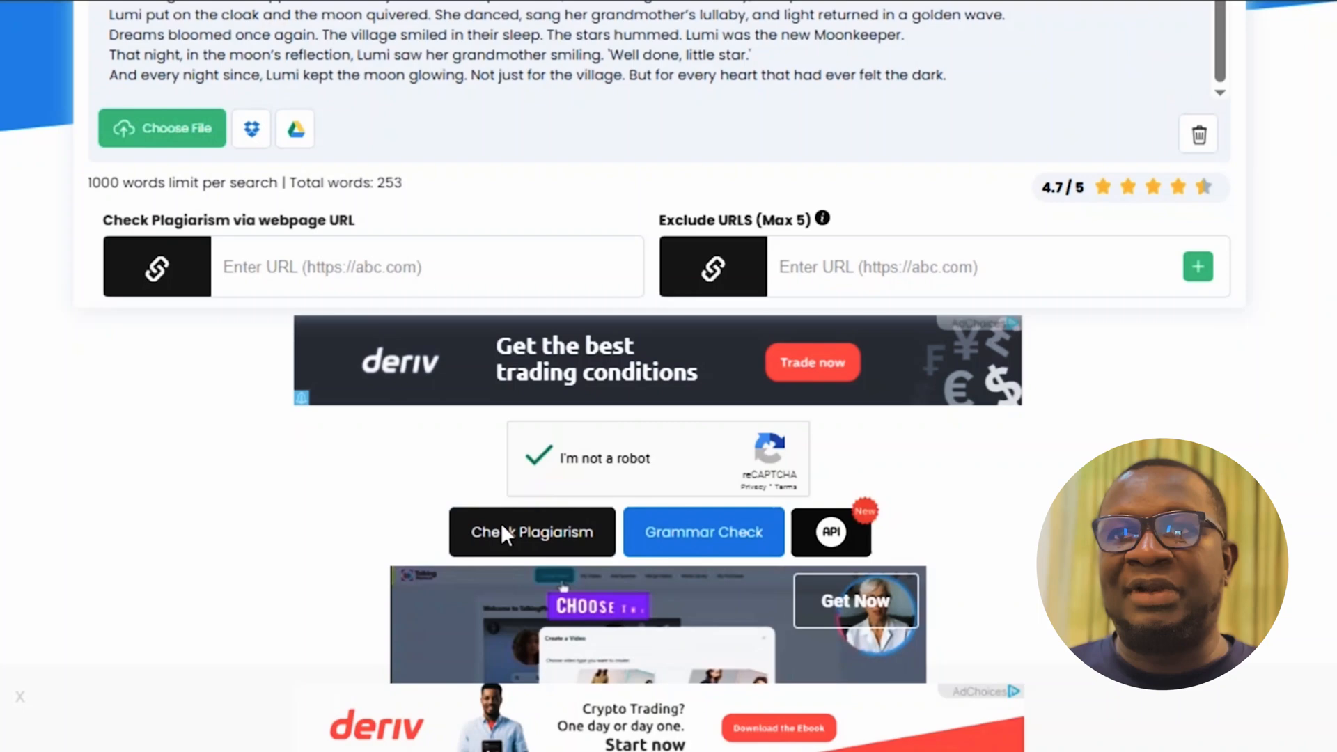
left_click(531, 532)
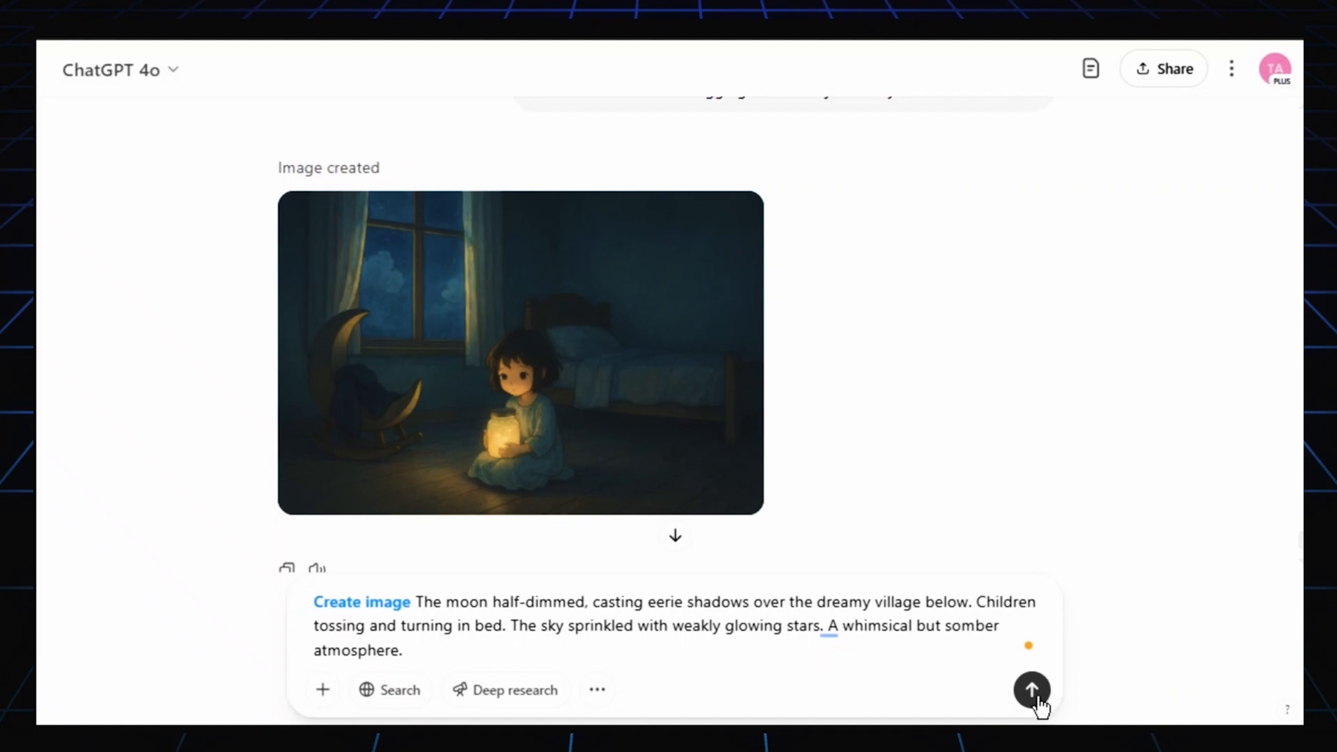
Submit the image prompt for the half-dimmed moon village scene illustration.
left_click(1030, 690)
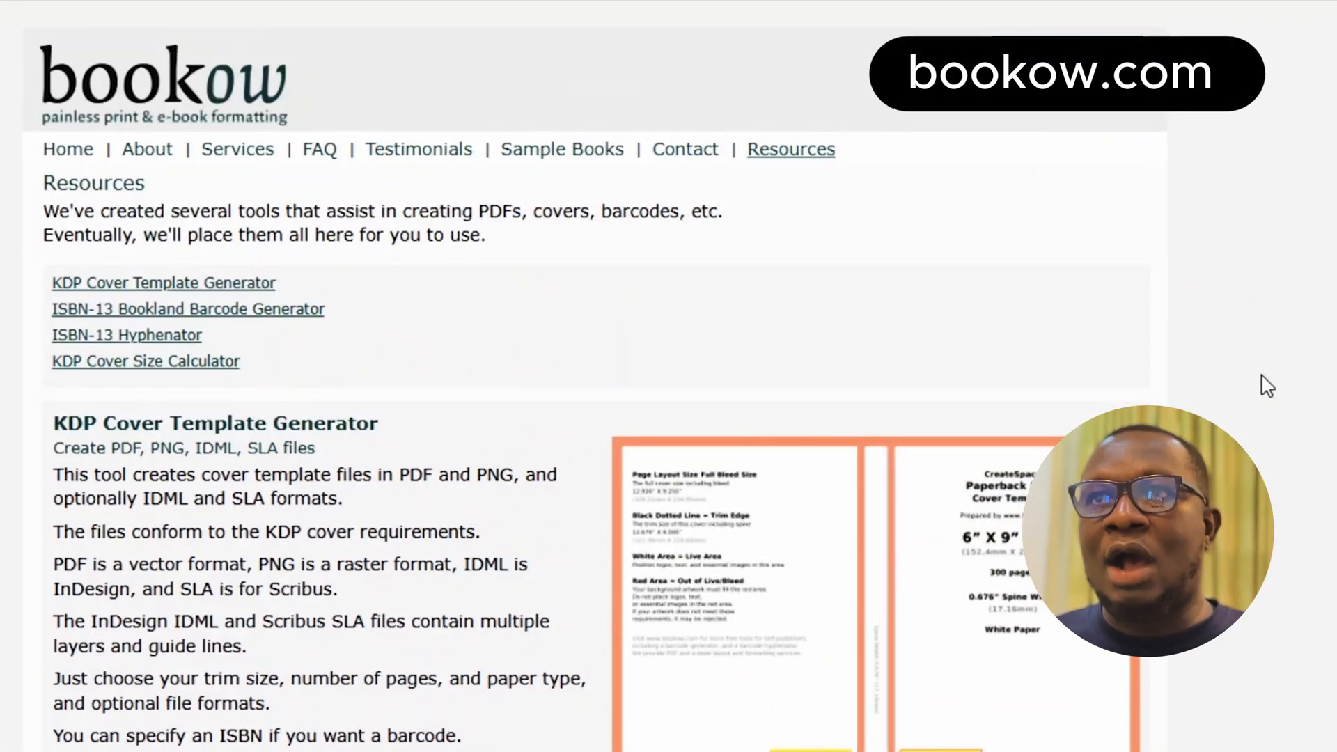
Enter 8.5 as the book width in the KDP Cover Template Generator form.
scroll("down", 3)
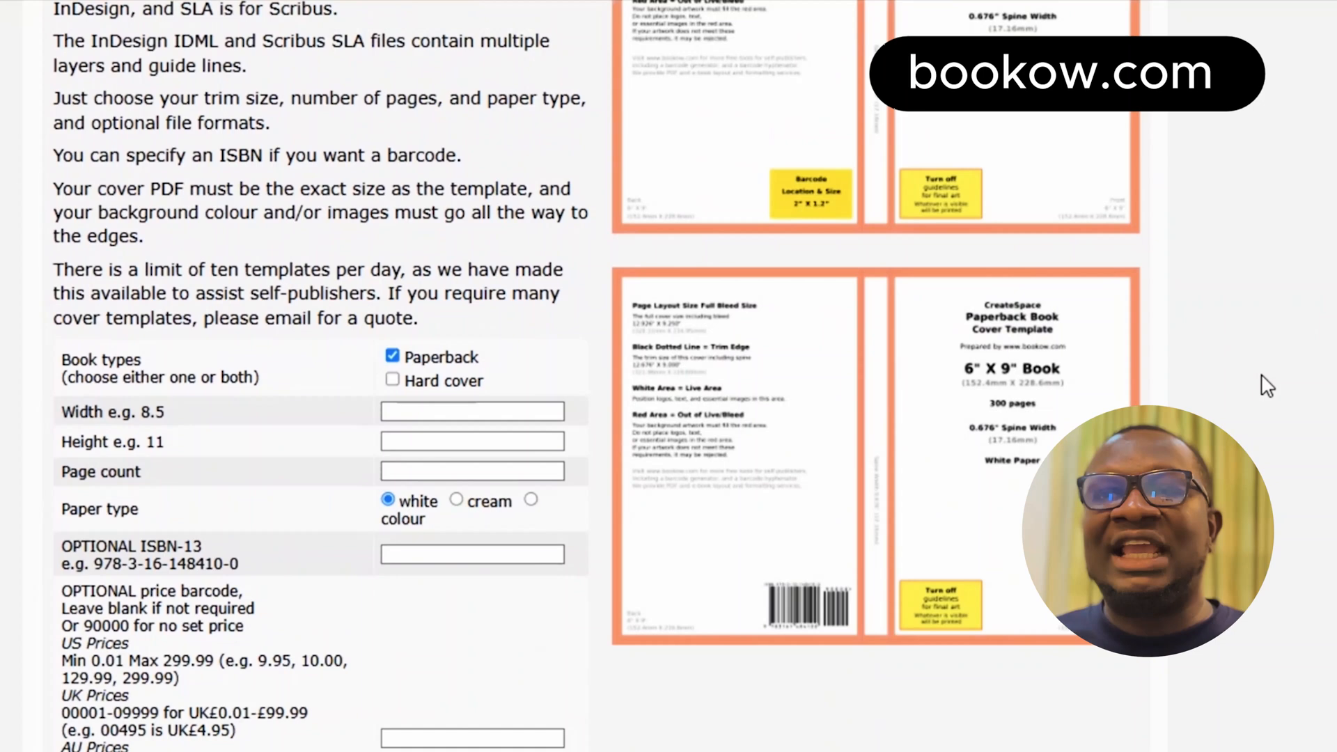
type("8.5")
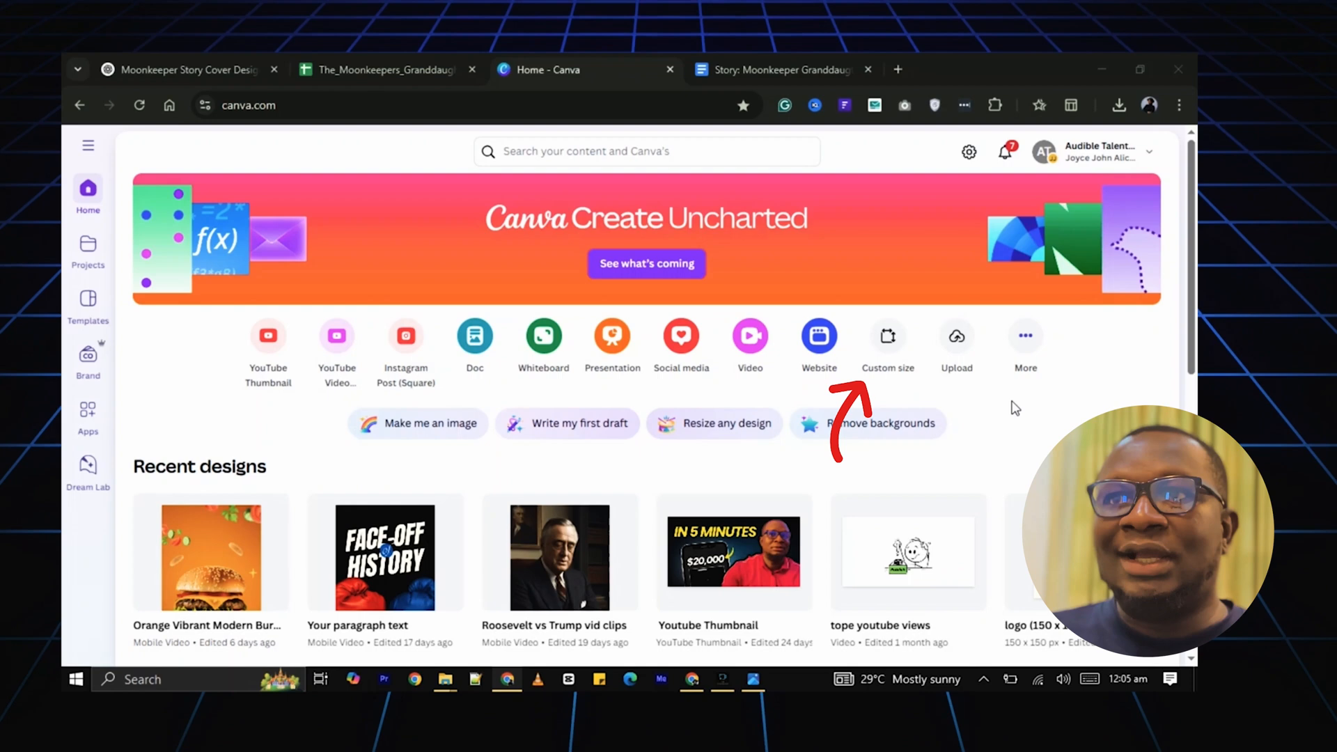
Create a custom-size Canva design of 17.3 × 8.75 inches for the book cover.
left_click(887, 335)
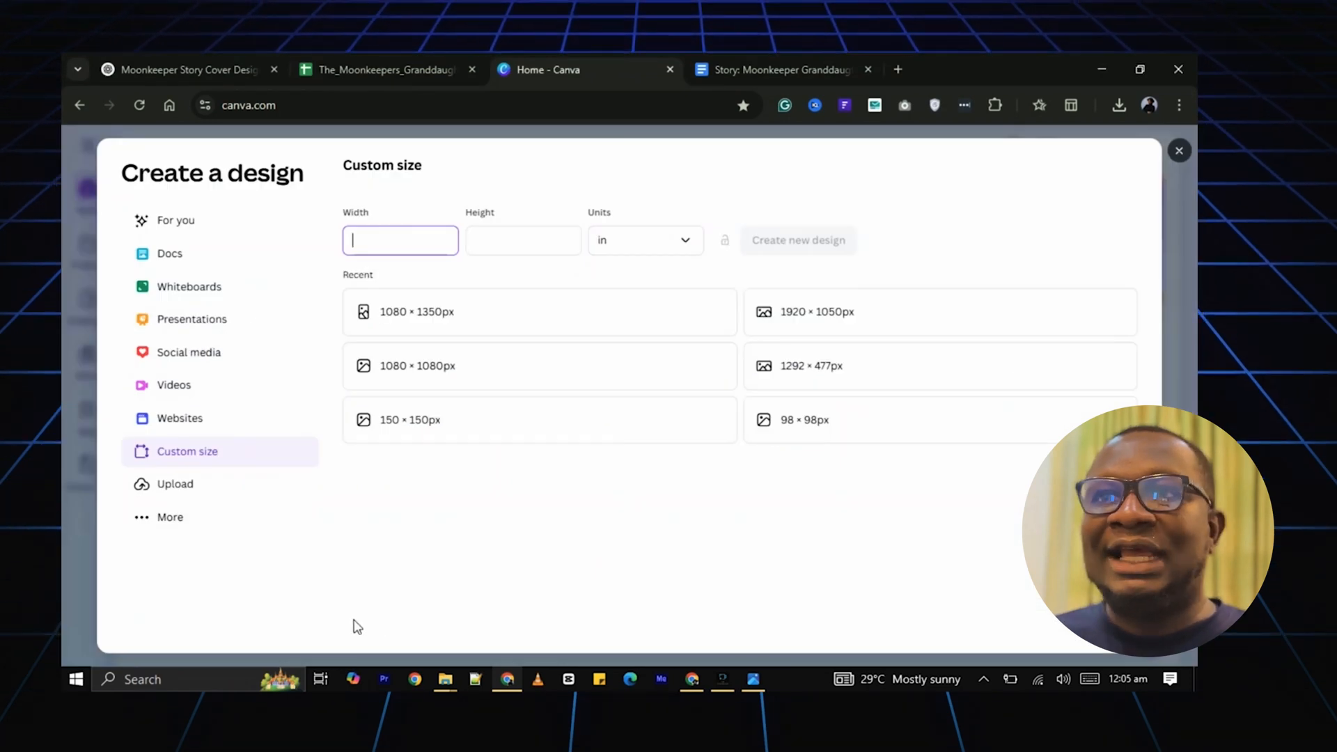
type("17.3")
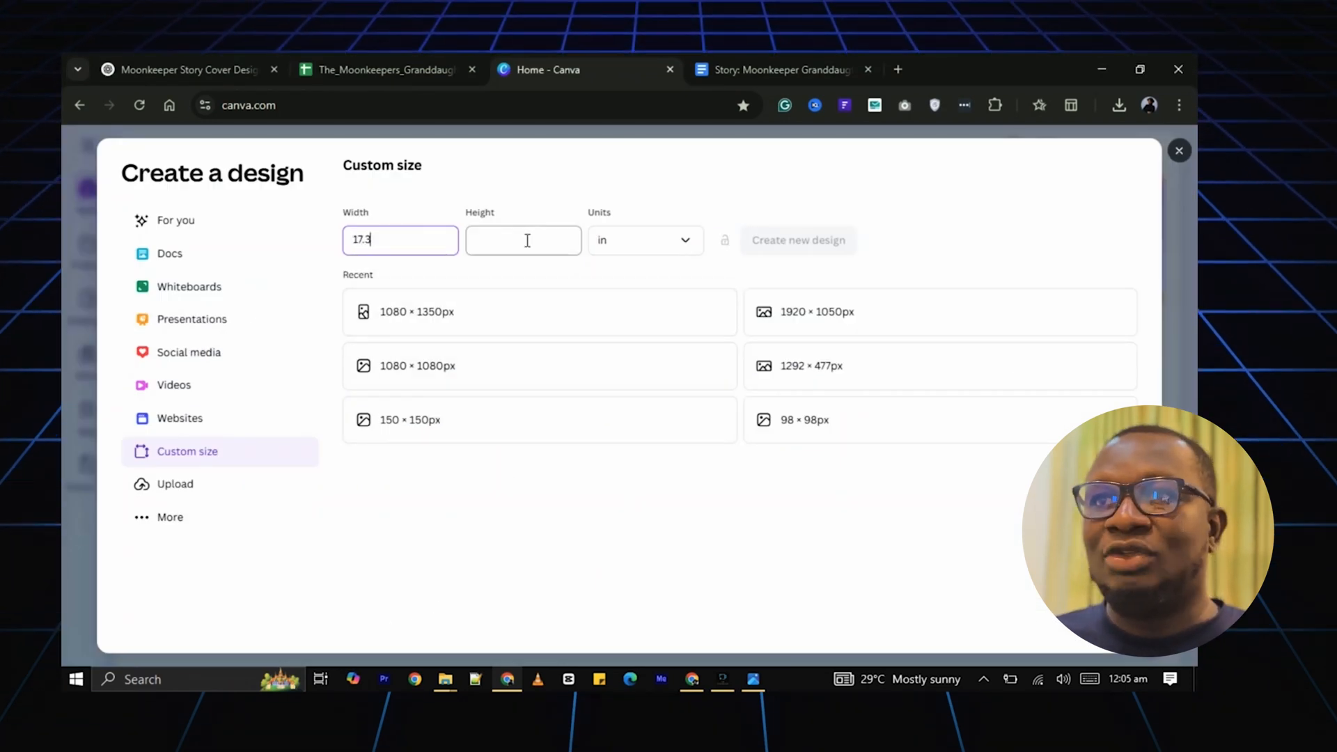
type("8.75")
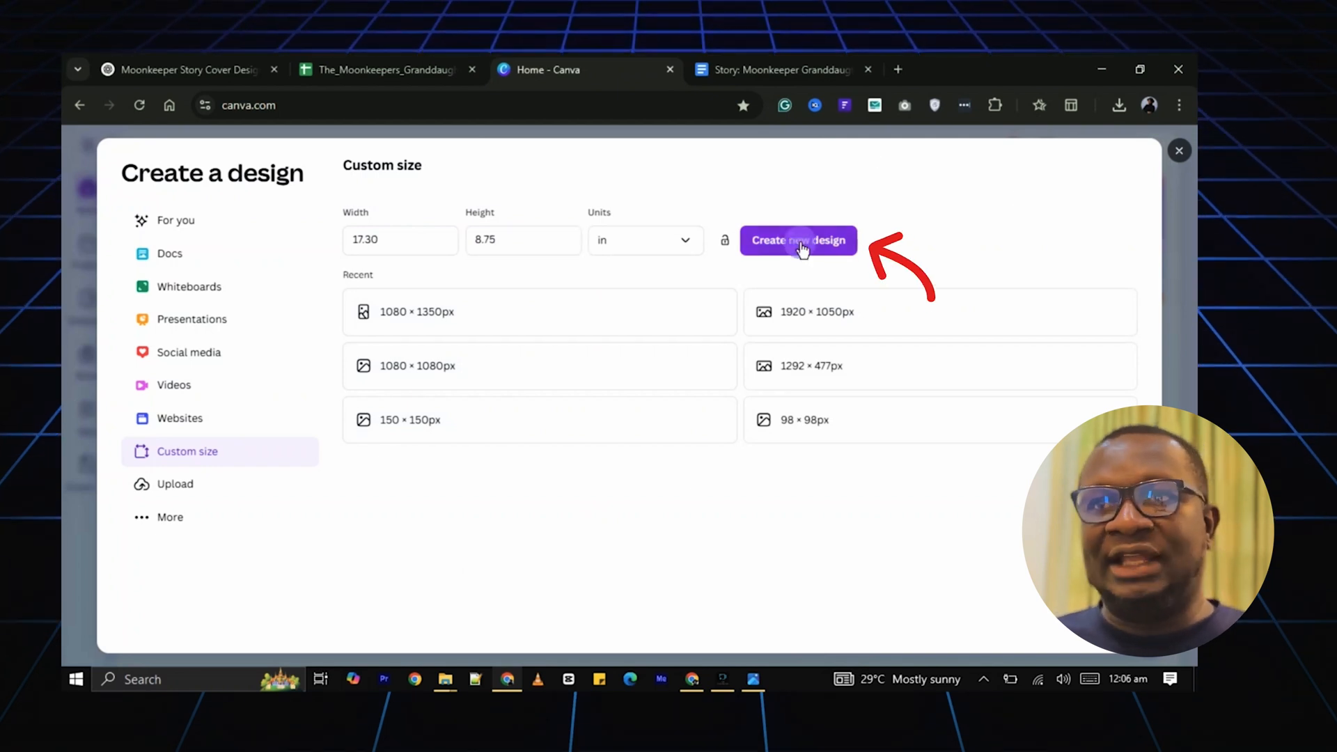
left_click(798, 240)
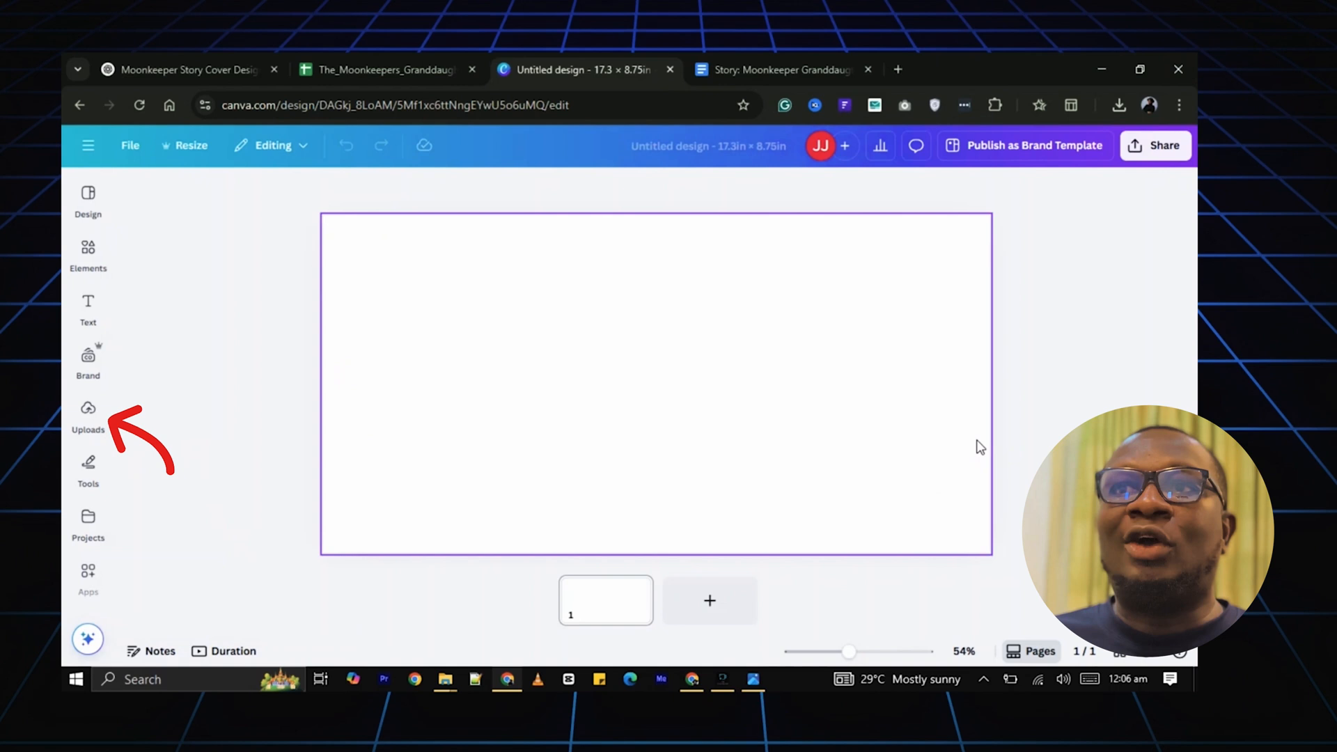
Place the bookow KDP cover template from Uploads on the page and add the moonlit girl illustration.
left_click(88, 413)
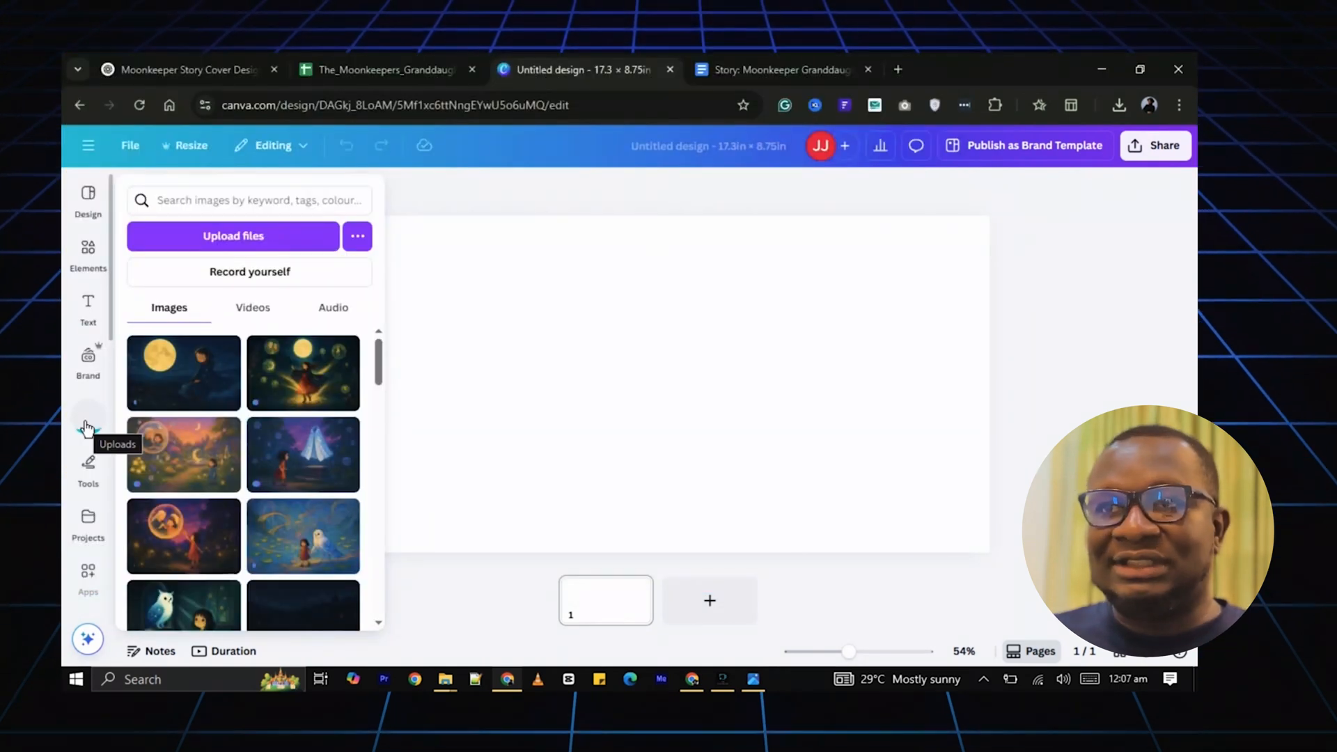
left_click(88, 418)
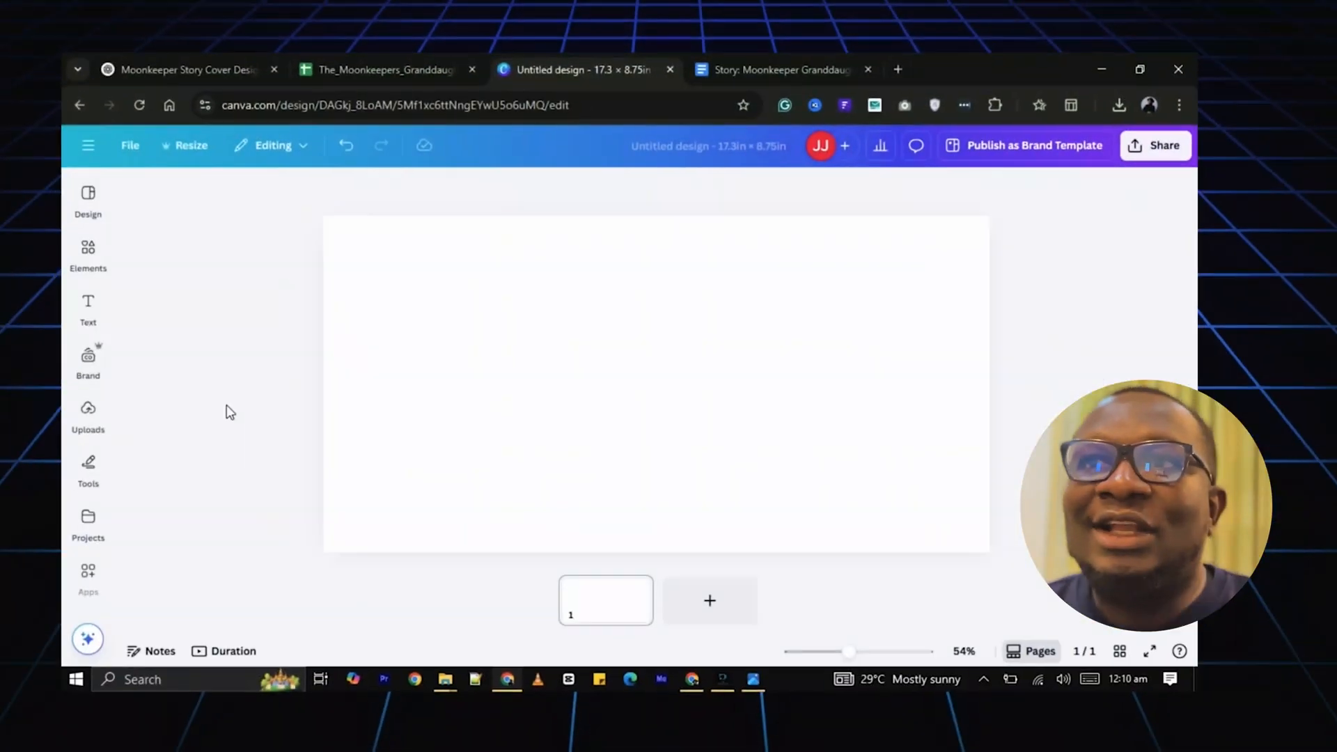
left_click(88, 415)
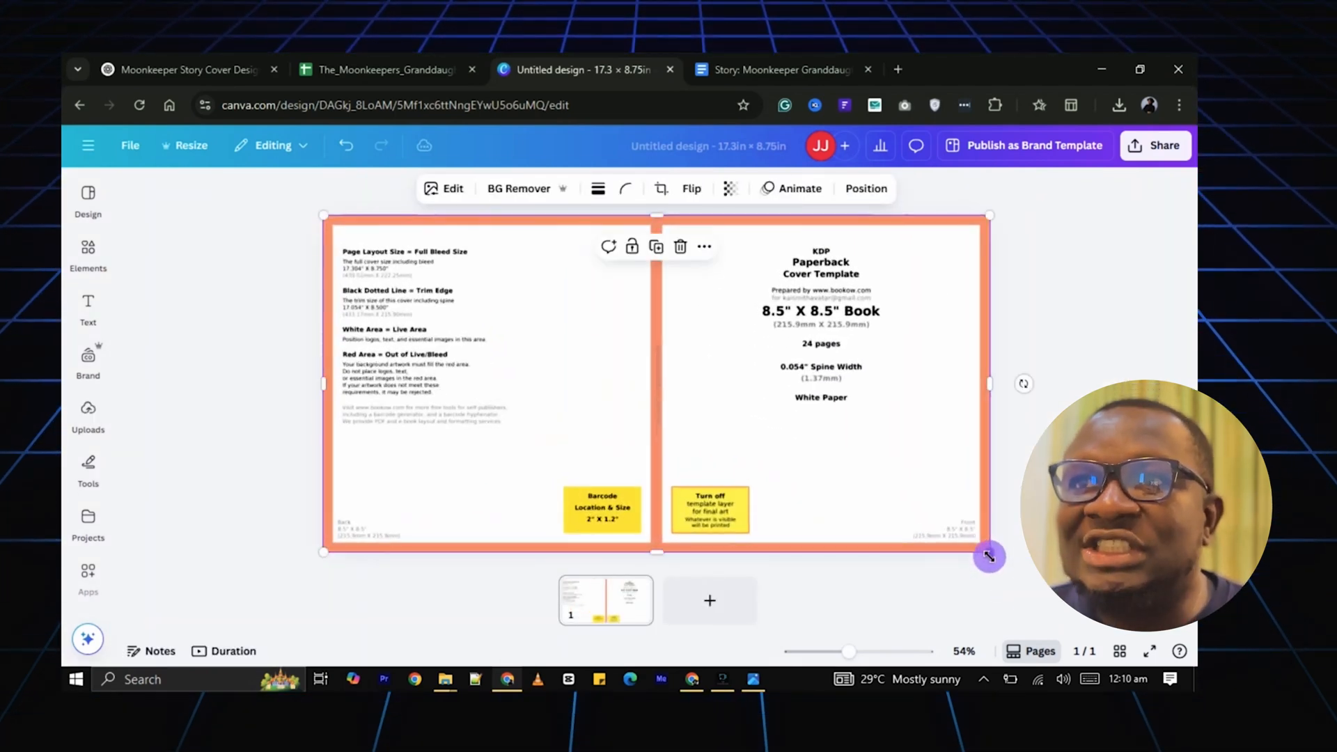
left_click(728, 188)
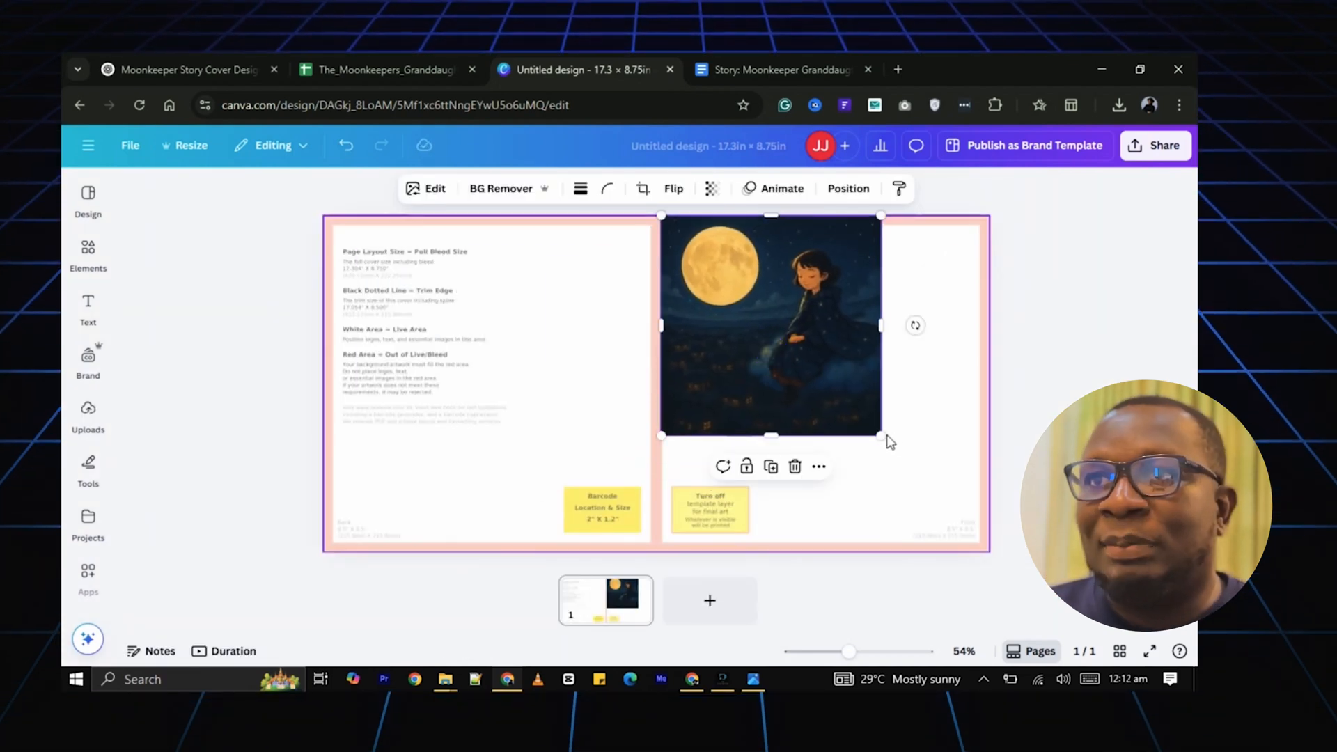
Enlarge the illustration over the front half and add the heading 'The MoonKeeper's Grand daughter' in orange and white.
left_click_drag(882, 439, 991, 559)
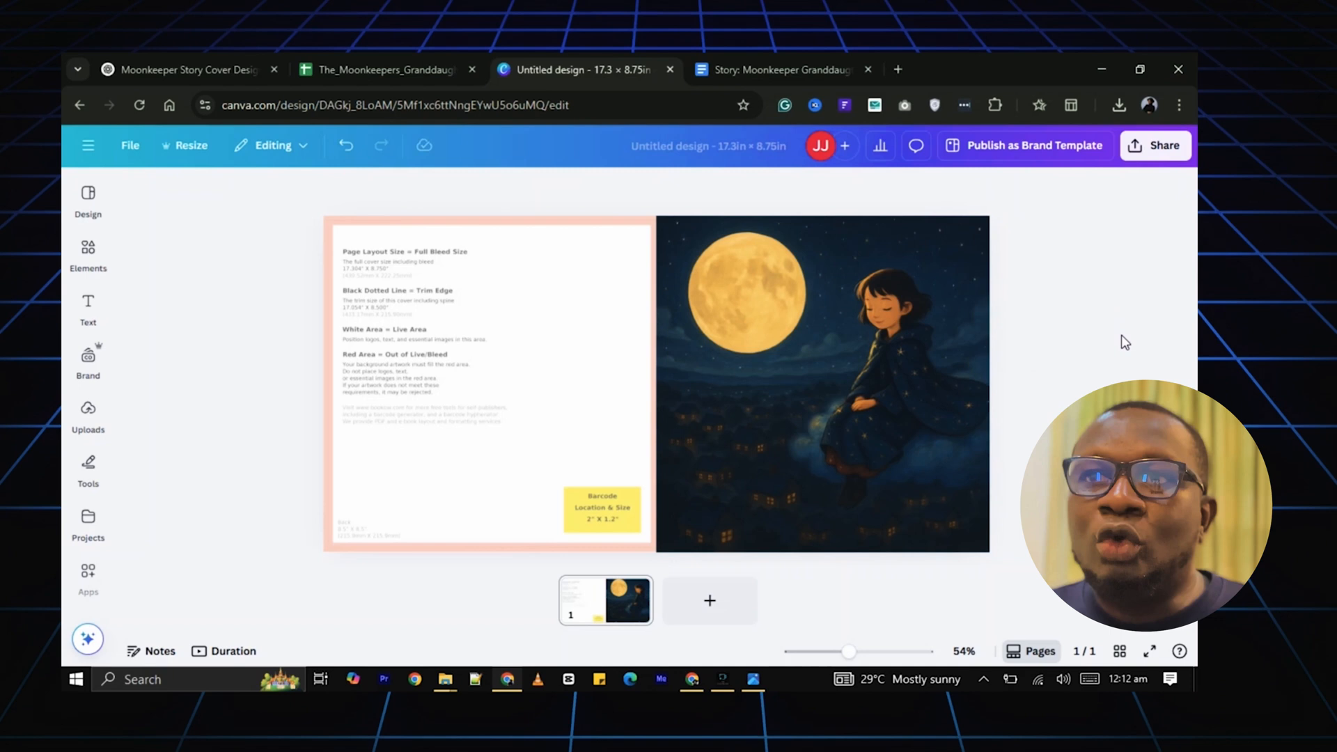
left_click(88, 307)
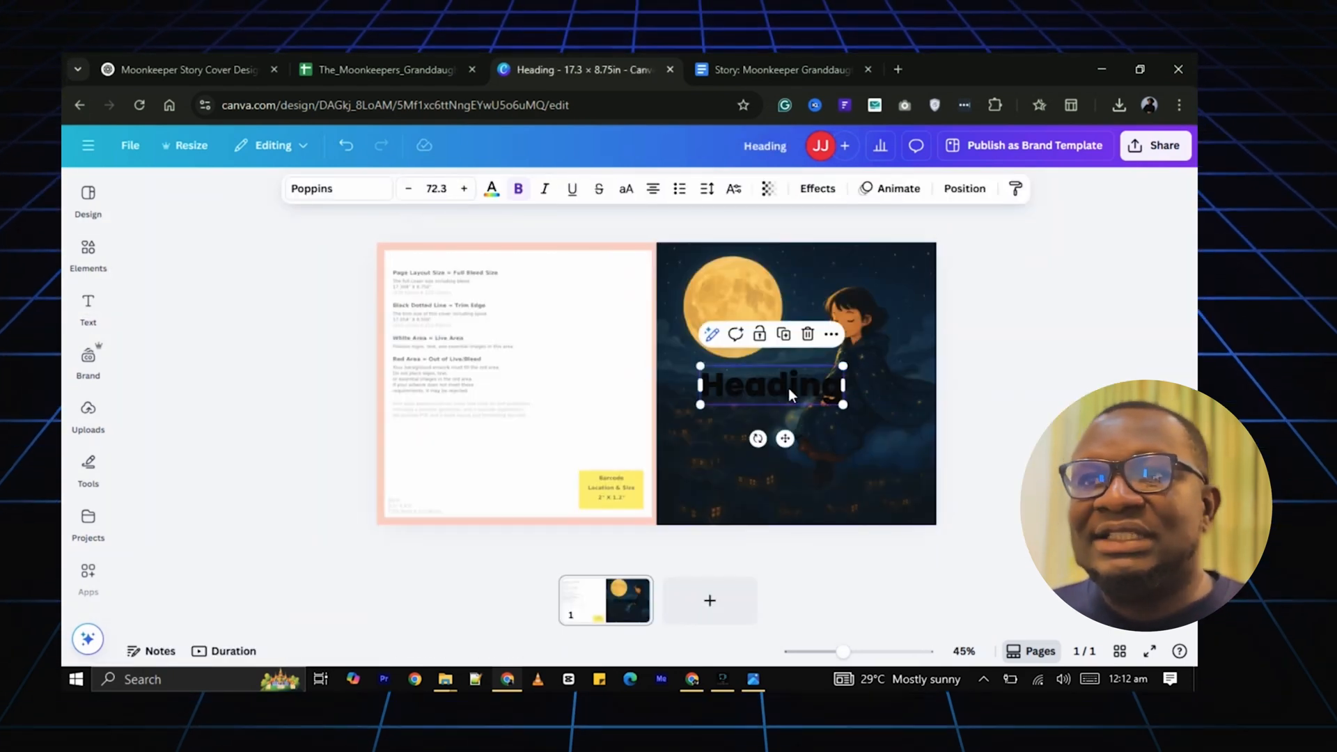
type("The MoonKeeper's Grand daughter")
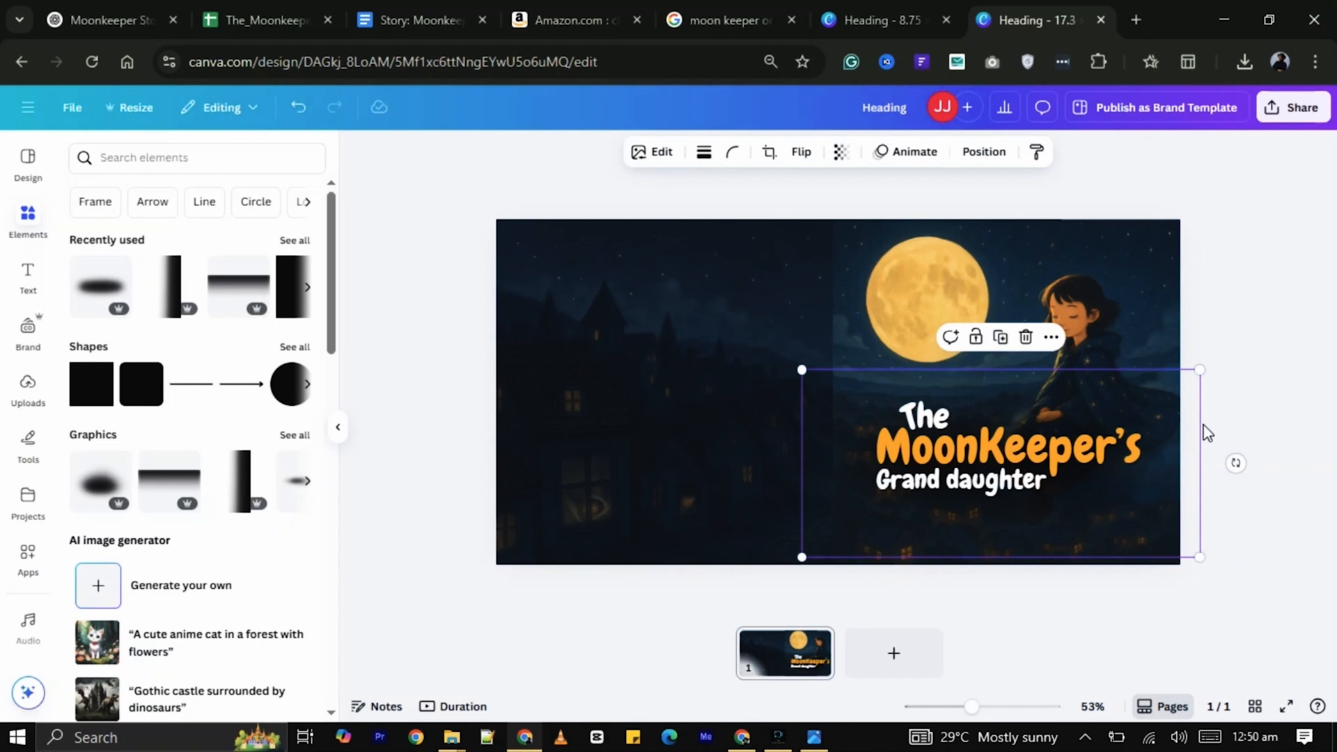
left_click_drag(971, 706, 976, 706)
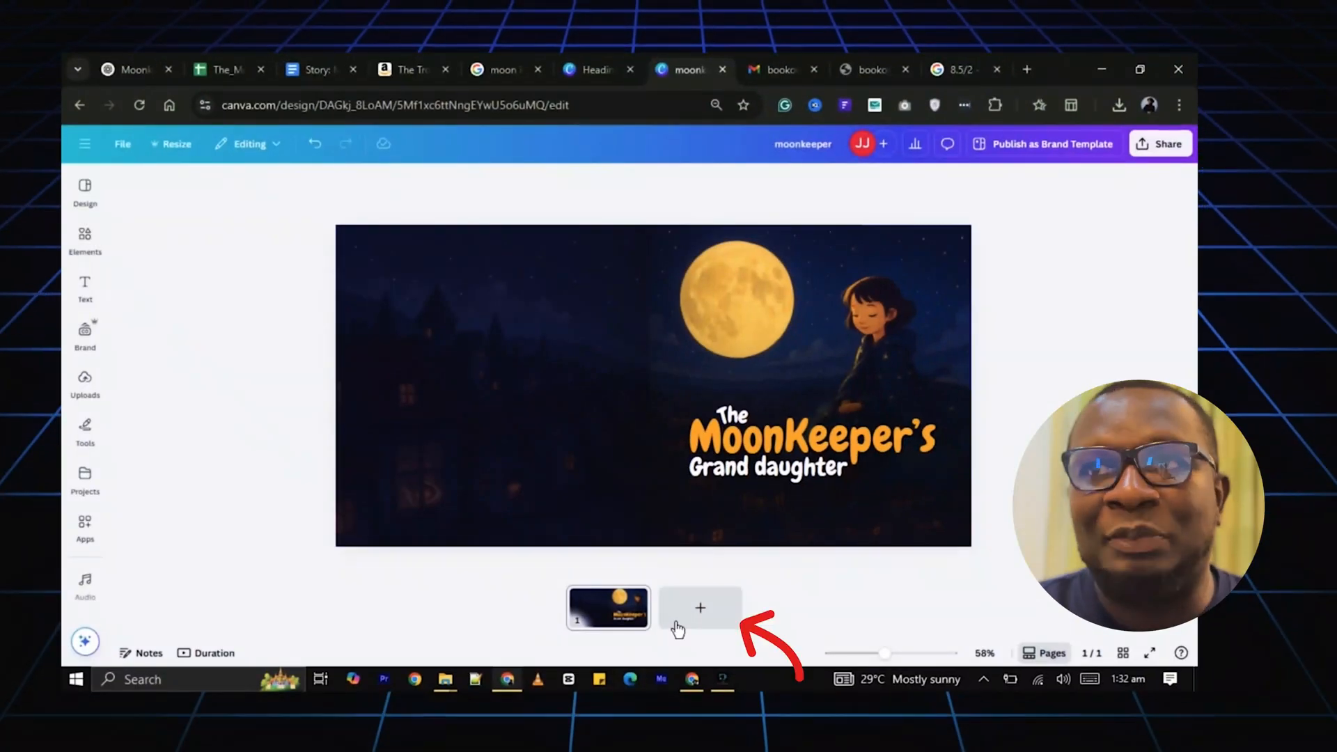
Add a second page with the moonlit village image and the opening story lines in smaller playful white lettering.
left_click(699, 607)
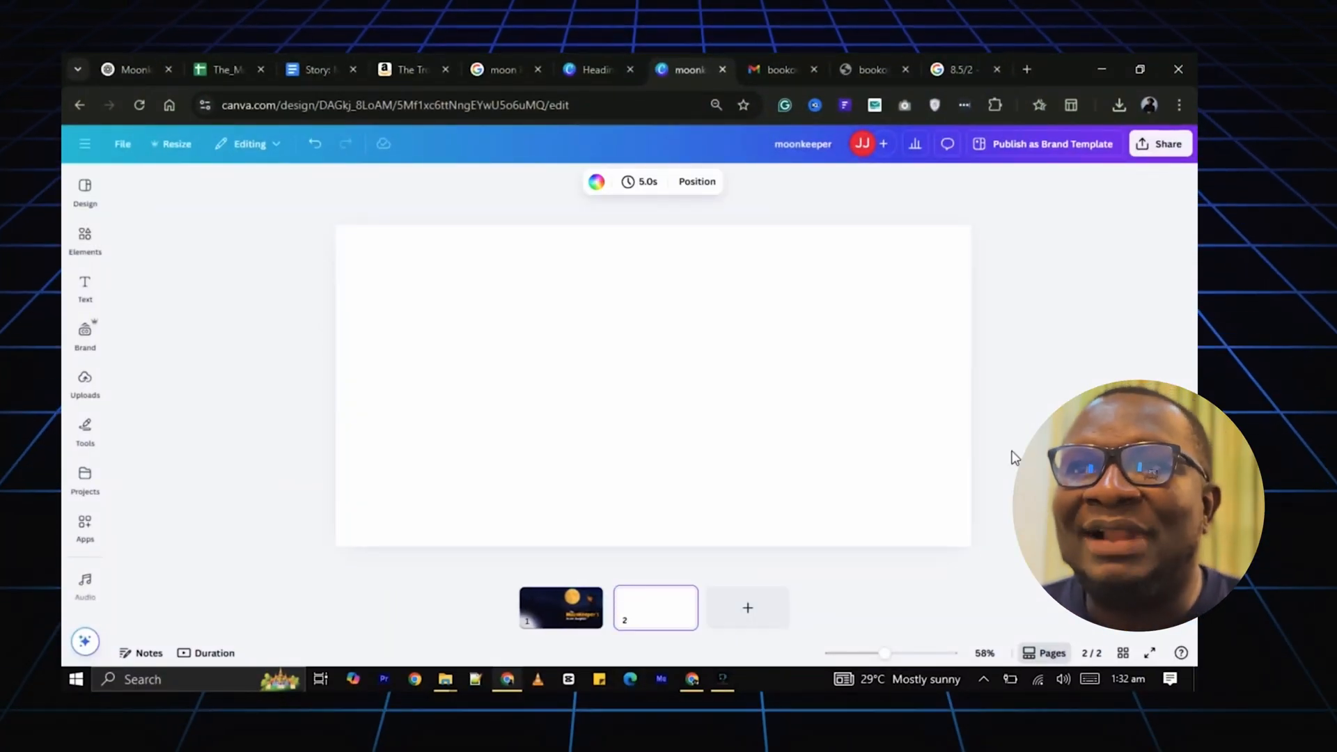
left_click(85, 382)
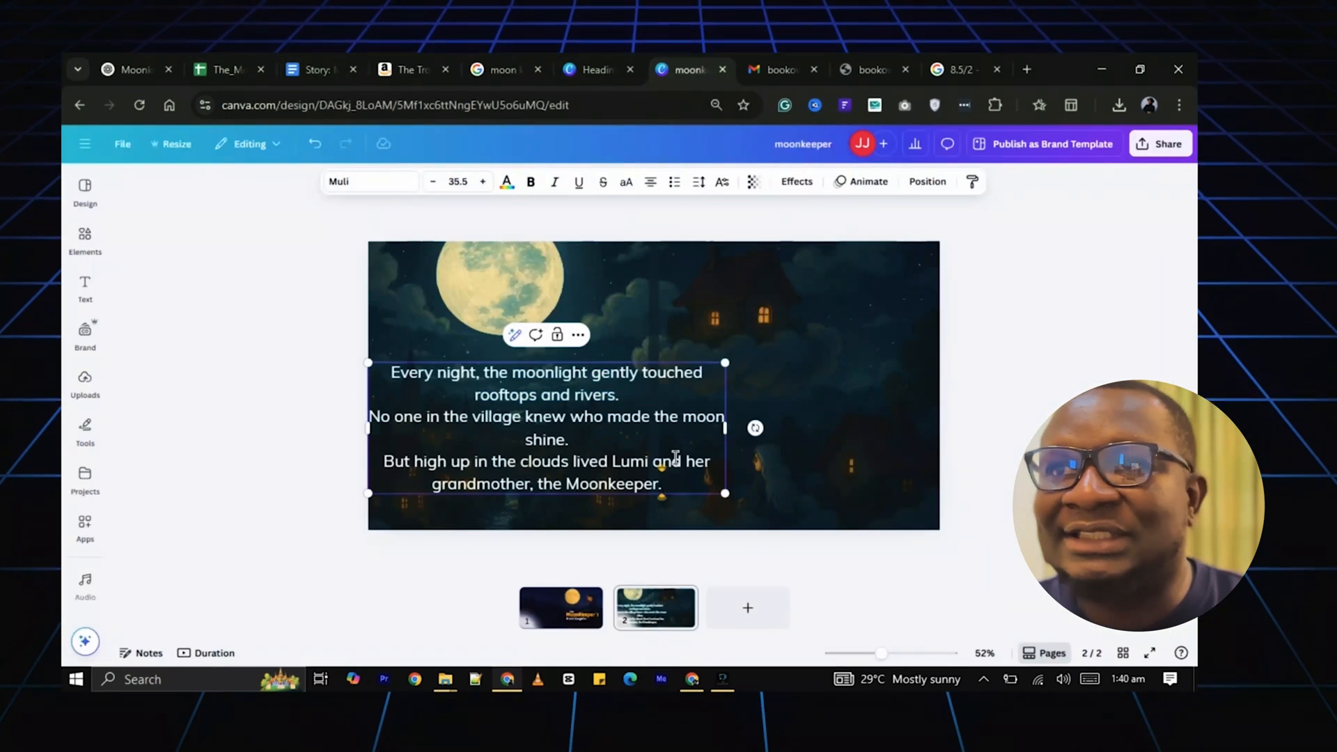
left_click(431, 181)
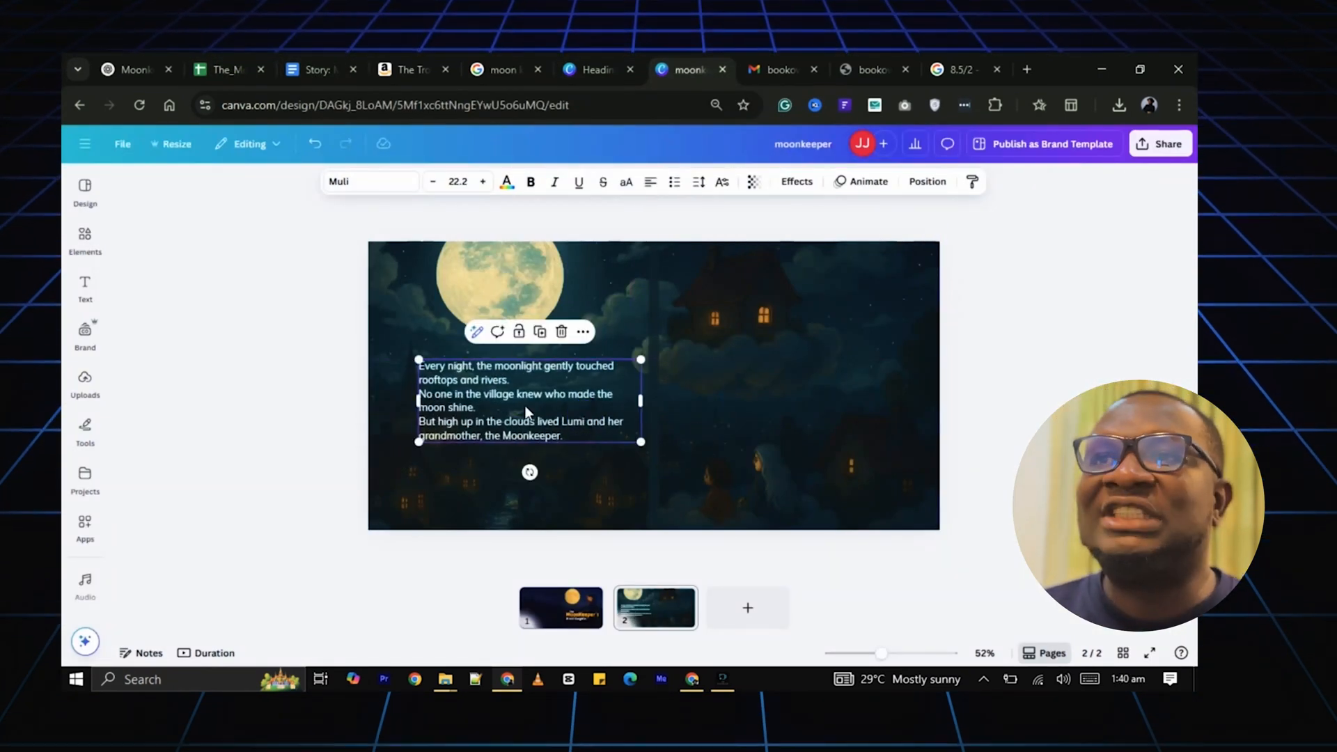
left_click_drag(880, 653, 894, 653)
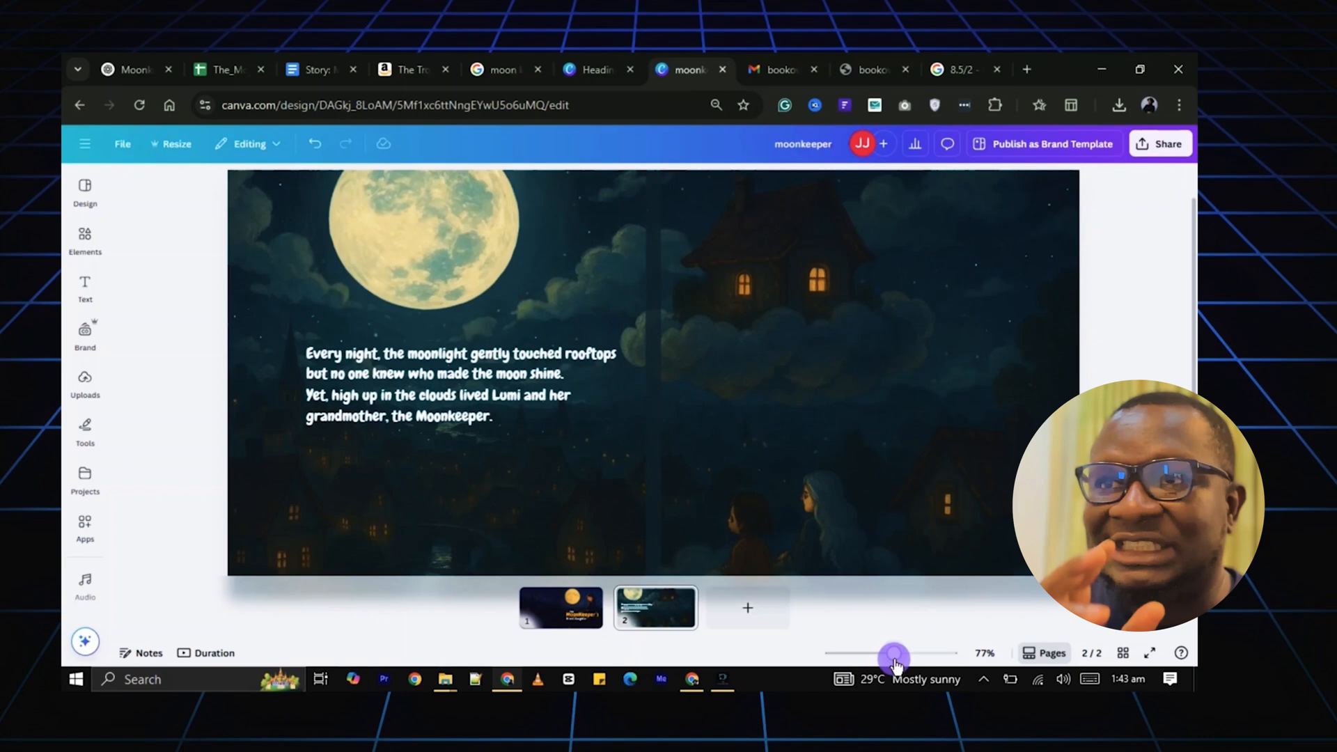
left_click(85, 241)
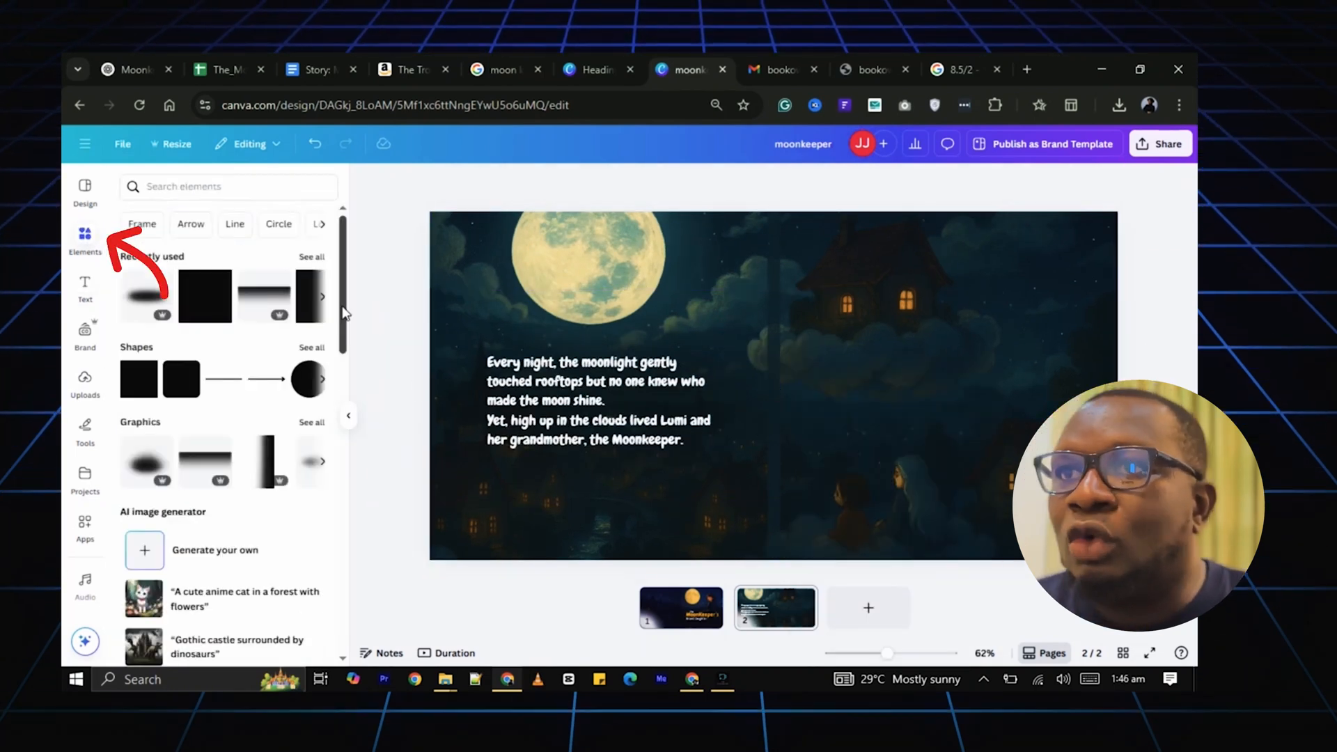
Search the Elements library for 'line' and pick a line result for page two.
type("line")
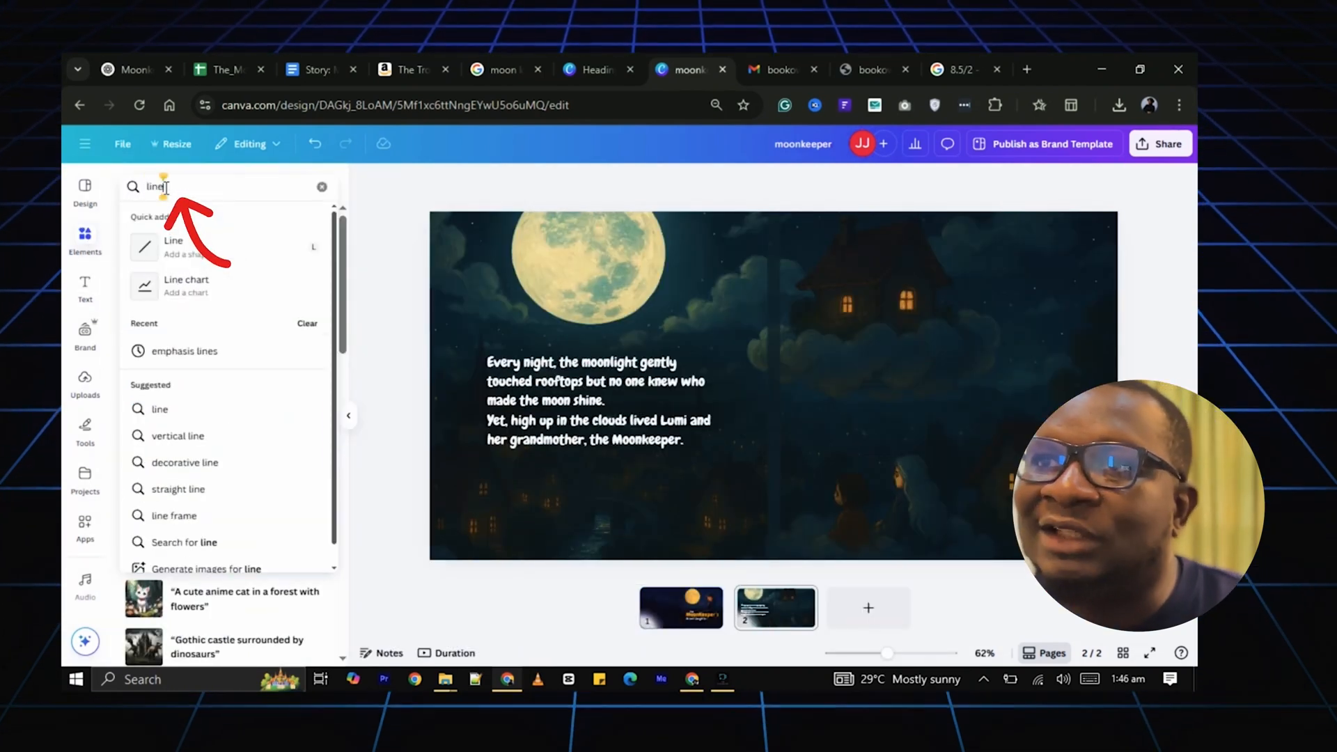
left_click(173, 247)
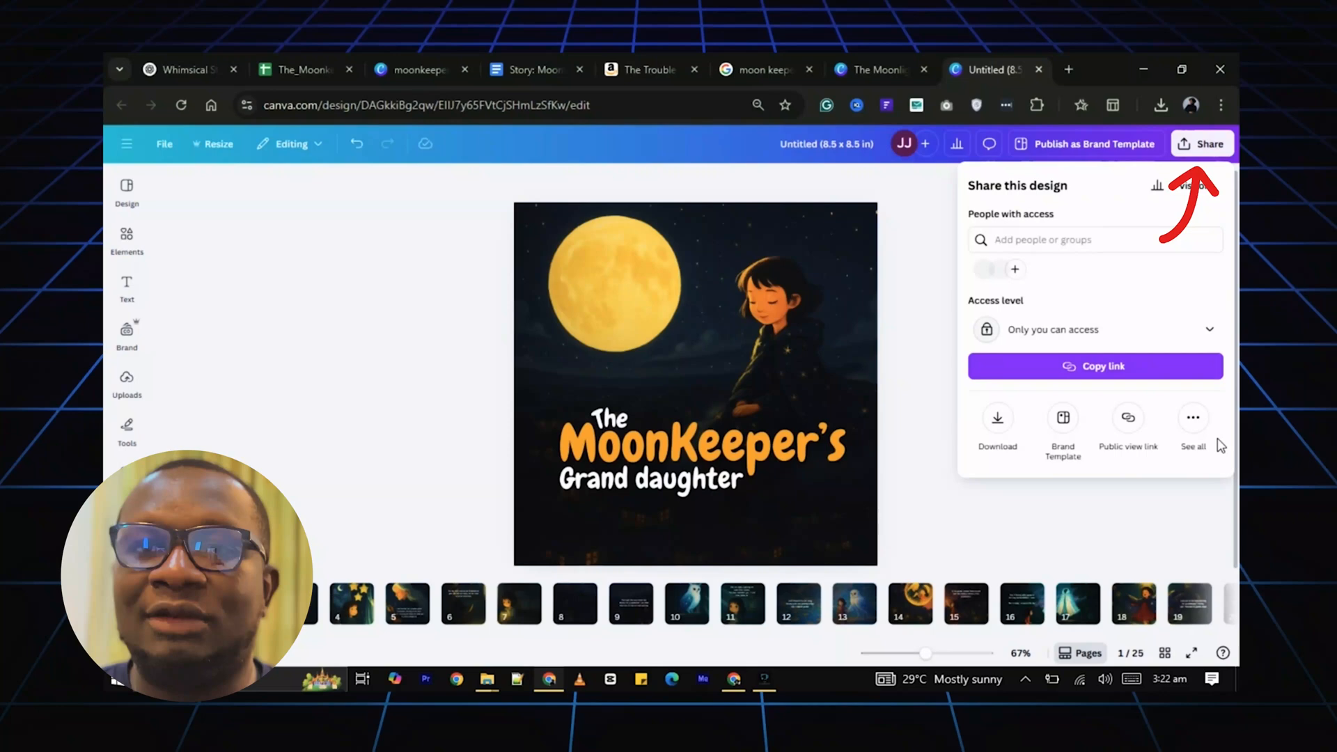
Set the download to PDF Print, pages 1–25, with the CMYK colour profile.
left_click(997, 424)
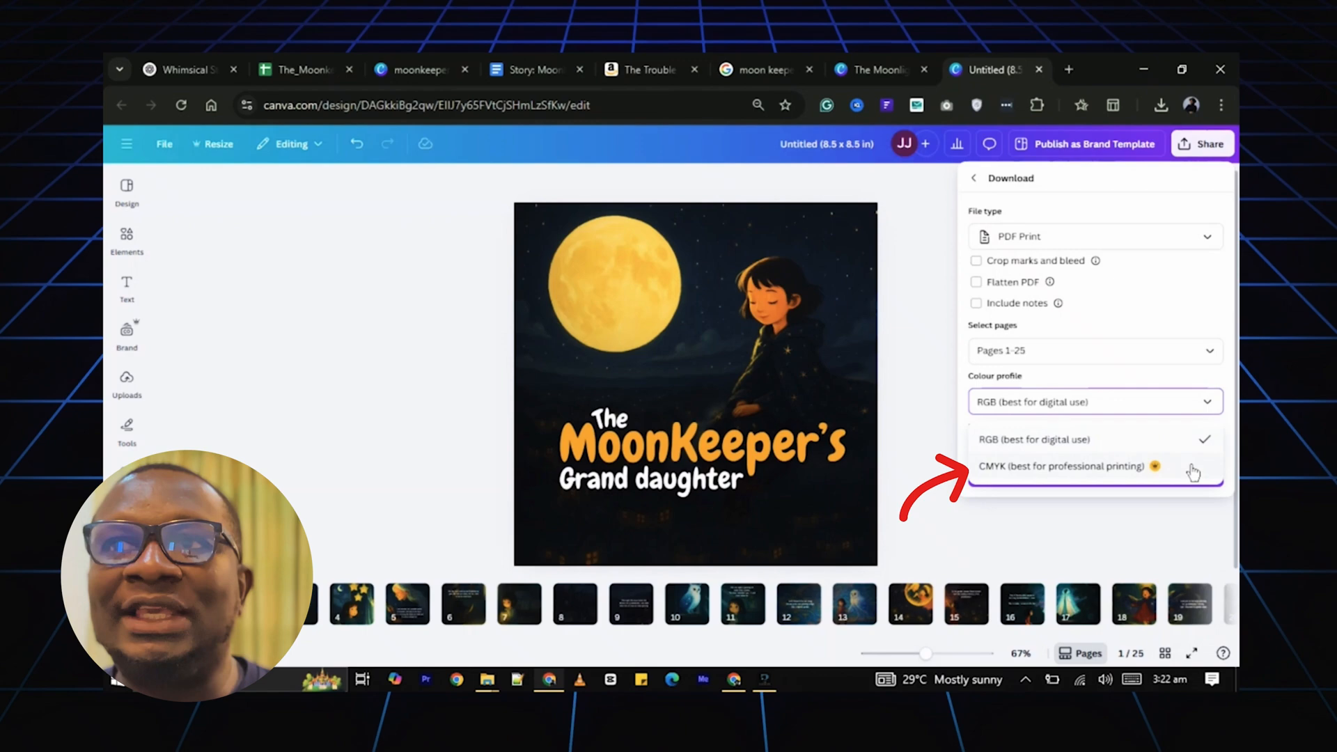
left_click(1064, 465)
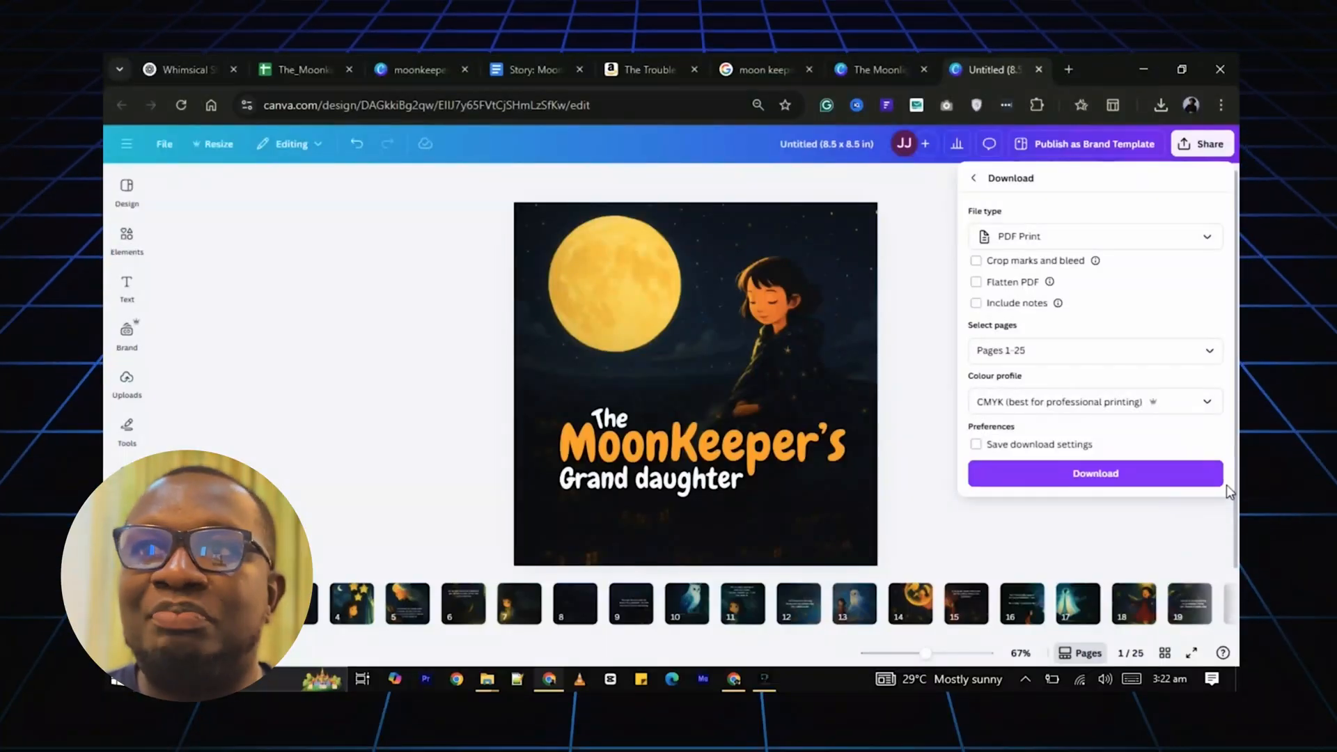
left_click(1095, 401)
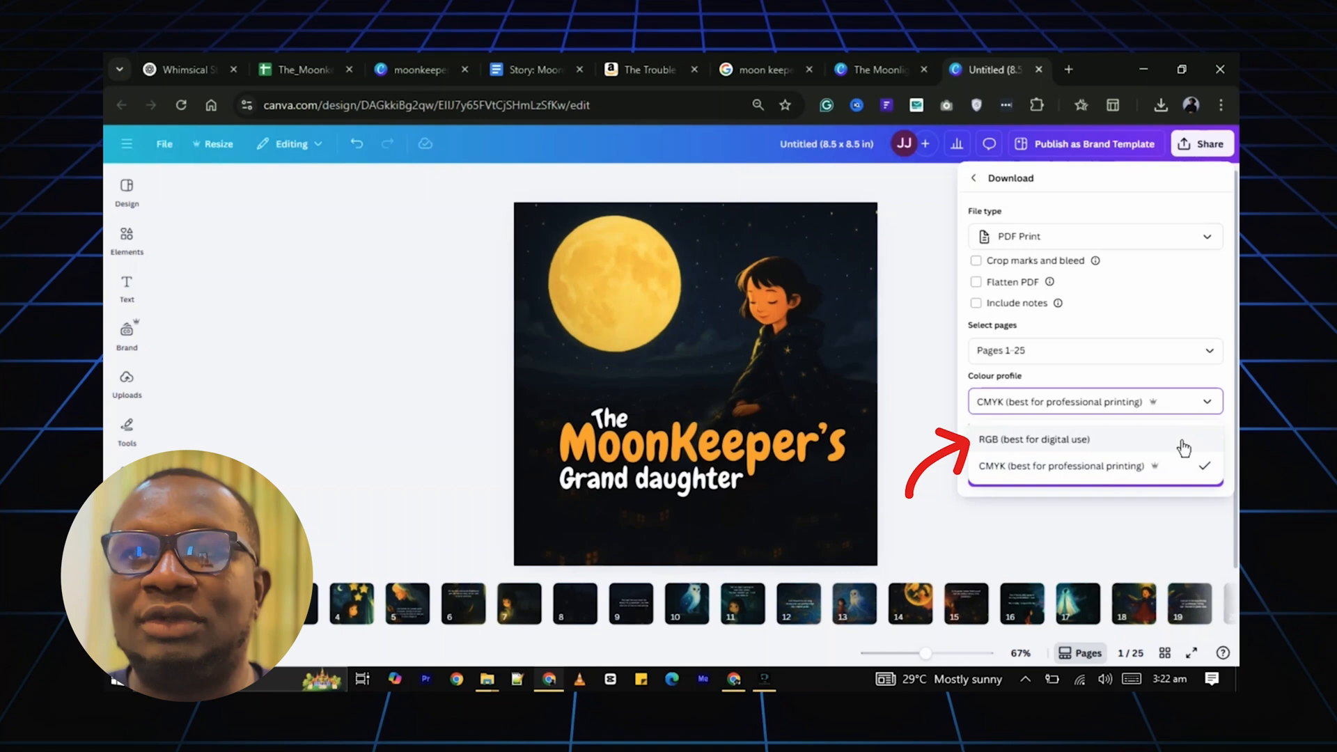